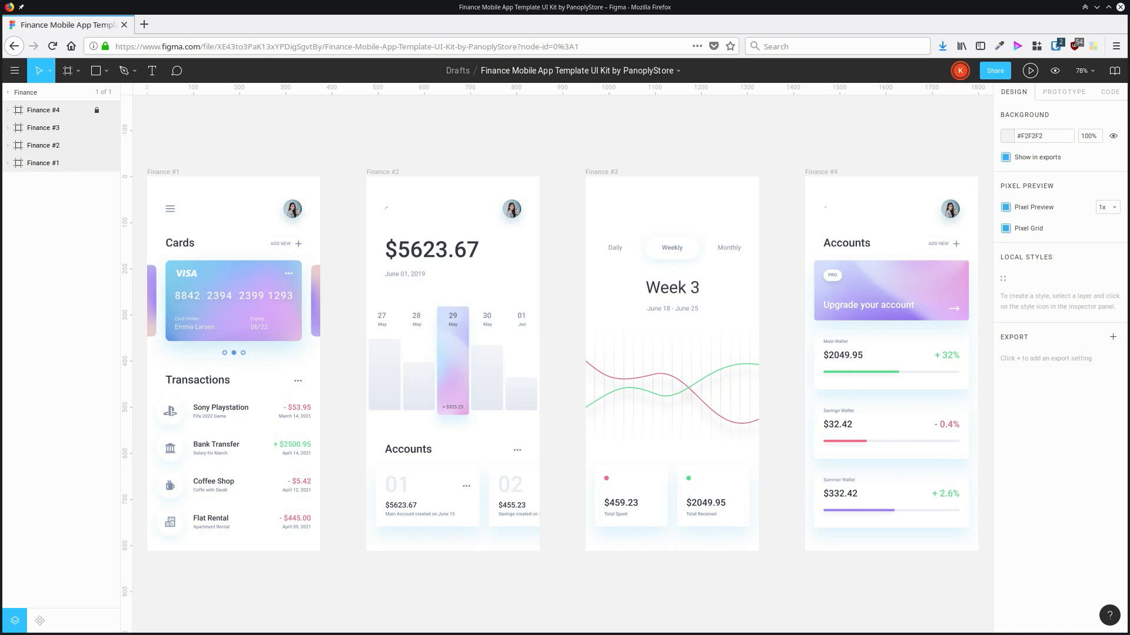
{"action": "mouse_move", "coordinate": [1108, 615]}
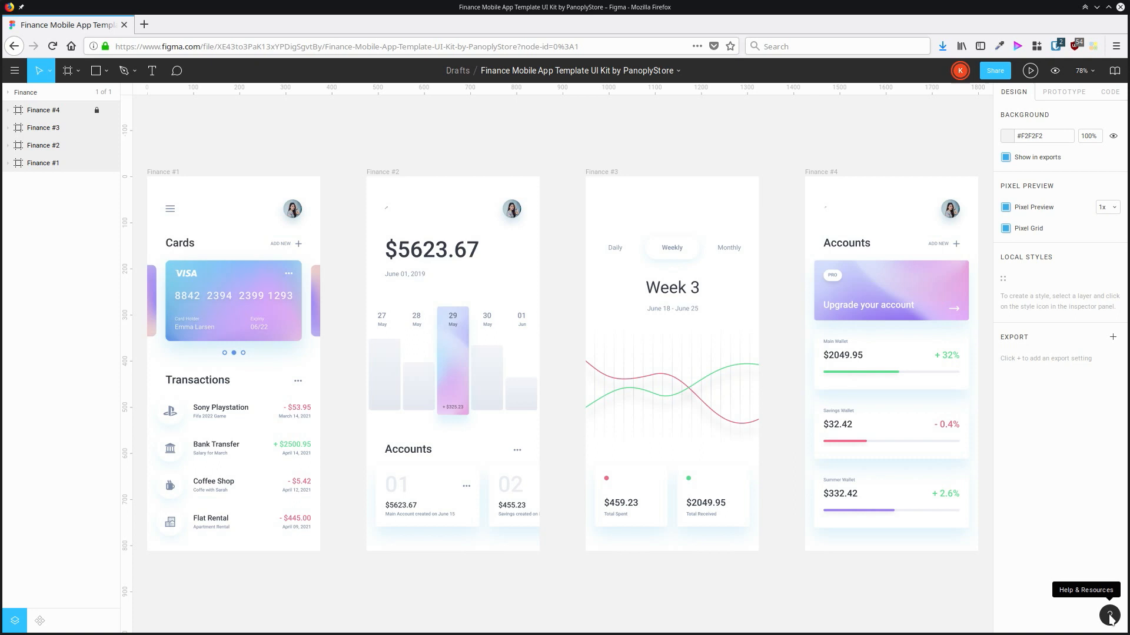
Step: Open the Help and Resources menu from the bottom-right corner
{"action": "left_click", "coordinate": [1109, 616]}
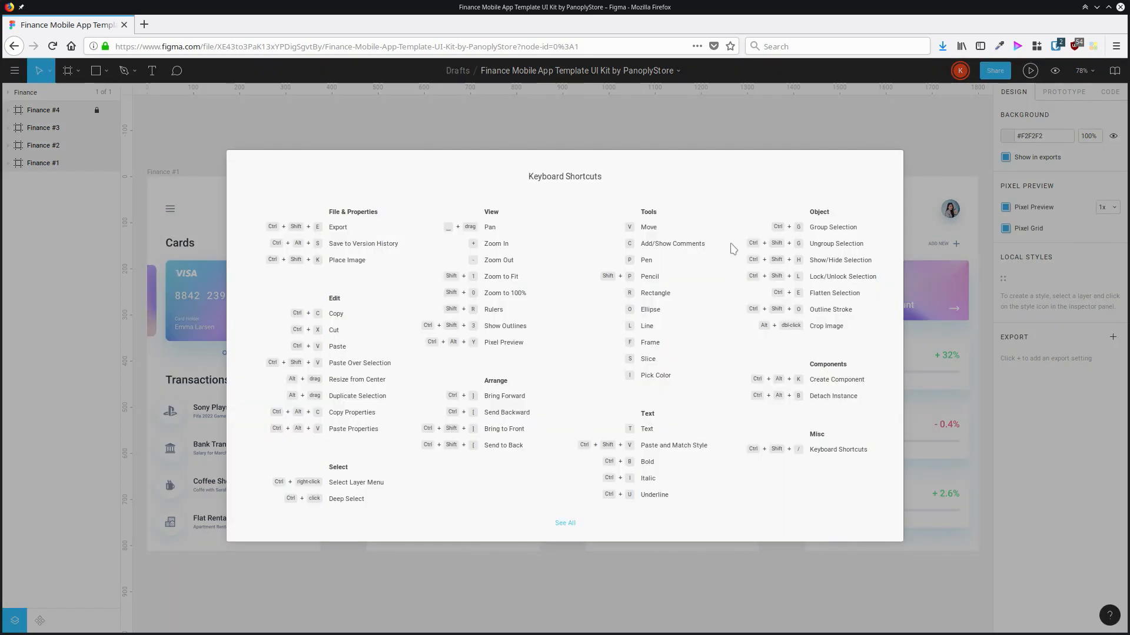
{"action": "mouse_move", "coordinate": [763, 508]}
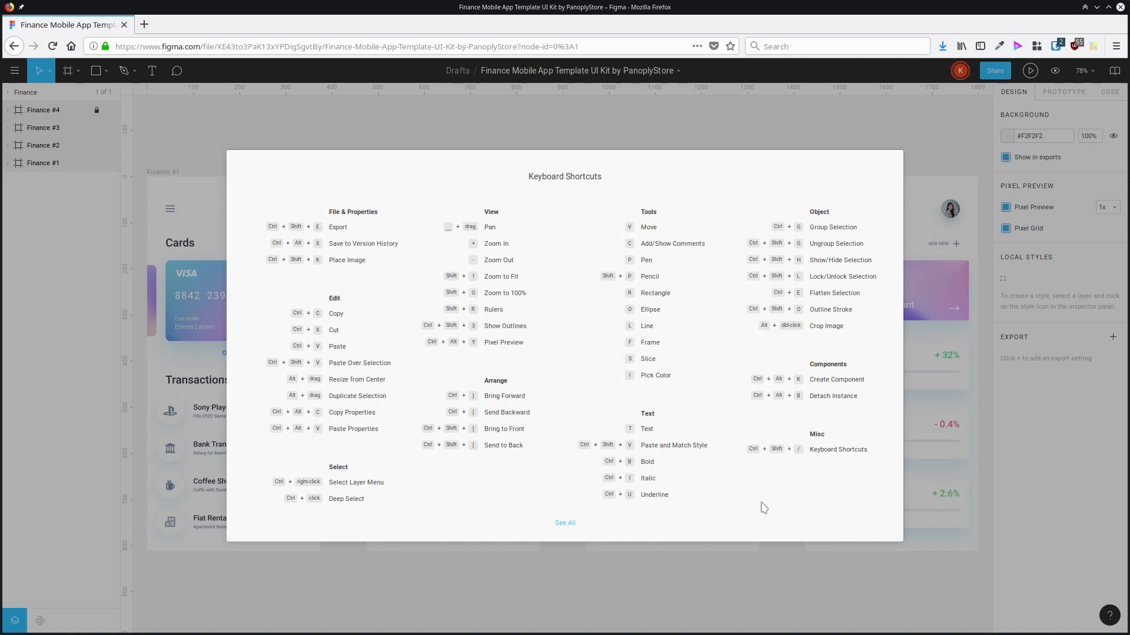
{"action": "mouse_move", "coordinate": [566, 526]}
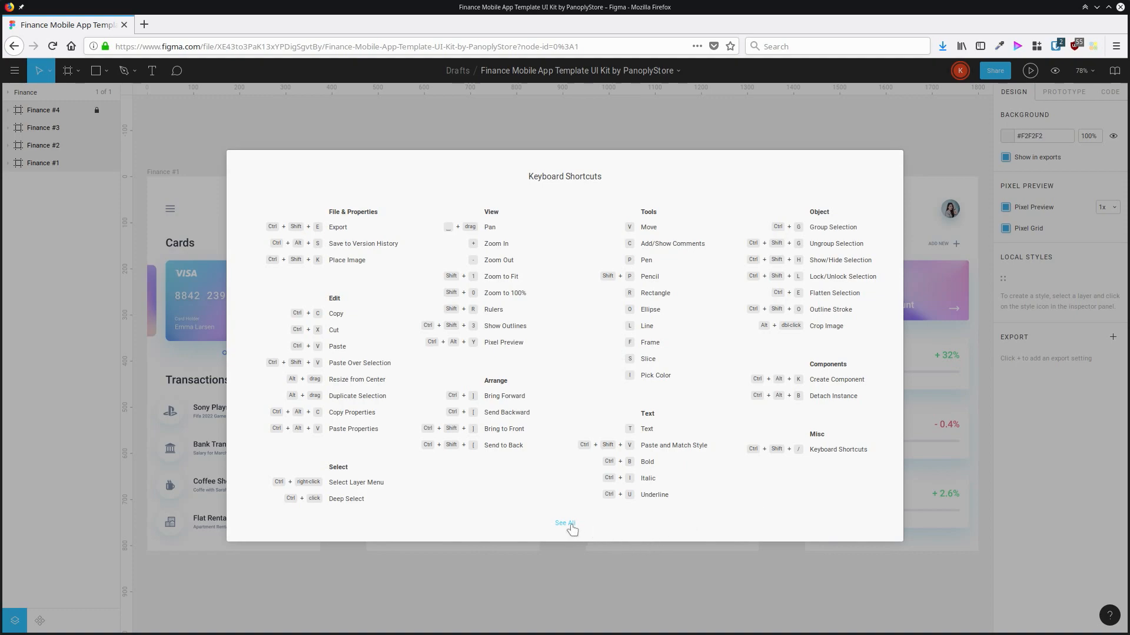
Step: Expand the full keyboard shortcuts list, browse it, then dismiss the panel
{"action": "left_click", "coordinate": [564, 523]}
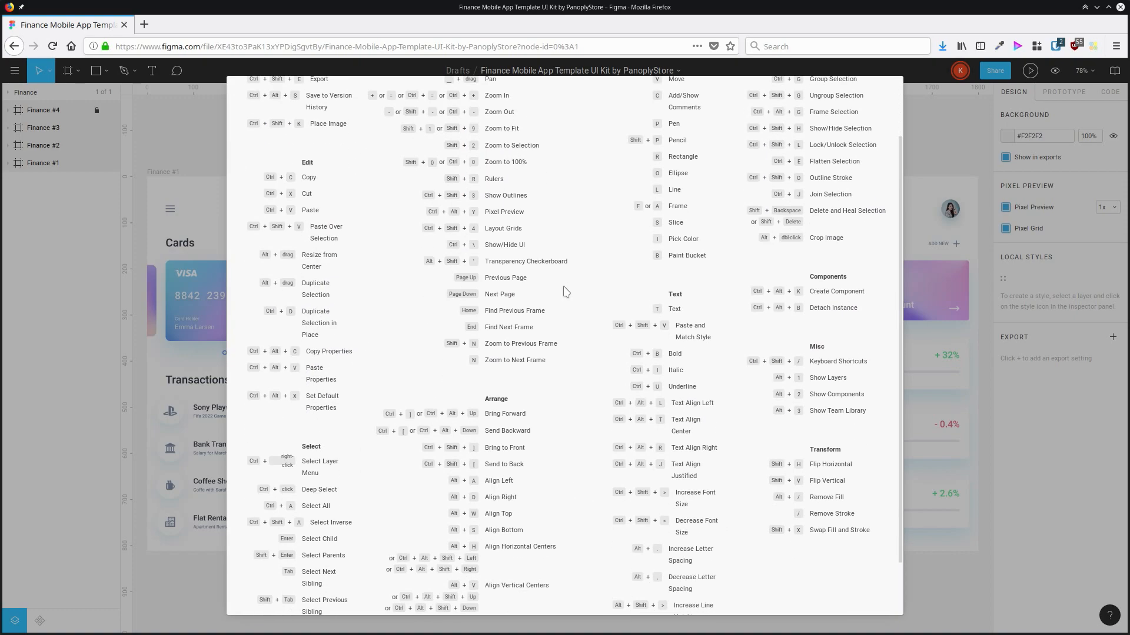
{"action": "scroll", "scroll_direction": "down", "scroll_amount": 3}
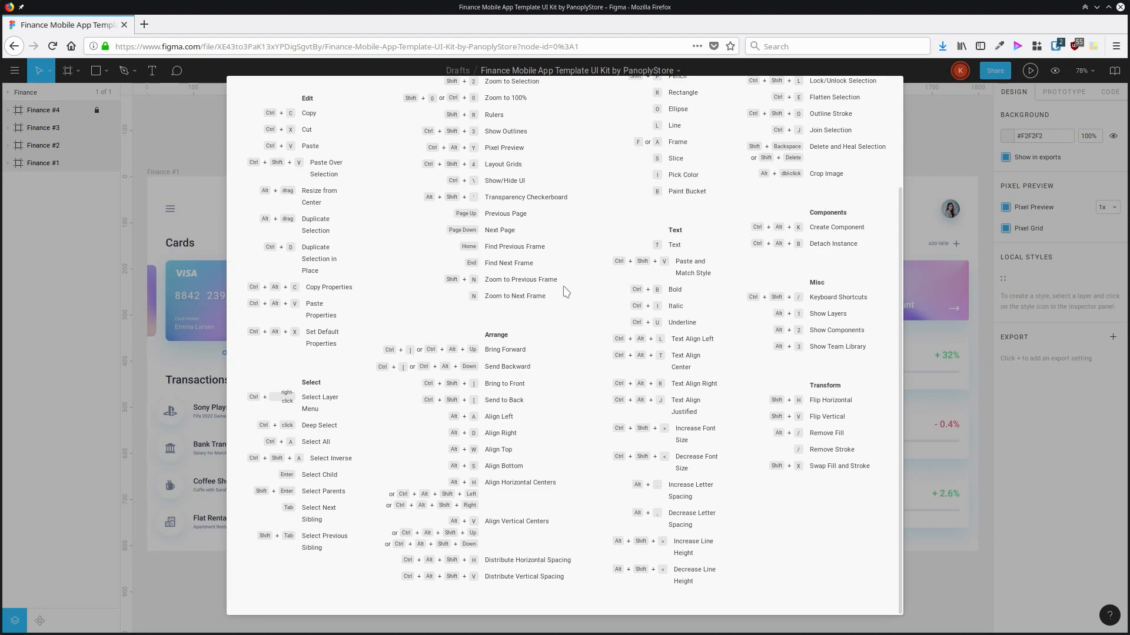
{"action": "key", "text": "Escape"}
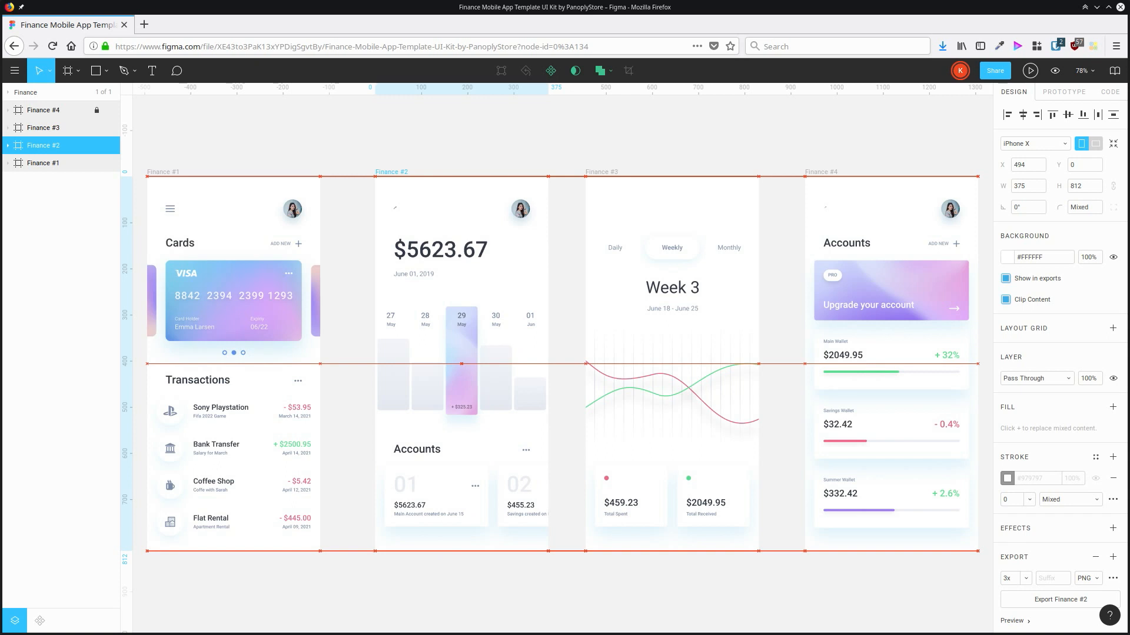
Step: Drag the Finance #2 frame right so it sits at X 524
{"action": "left_click_drag", "start_coordinate": [461, 288], "coordinate": [482, 288]}
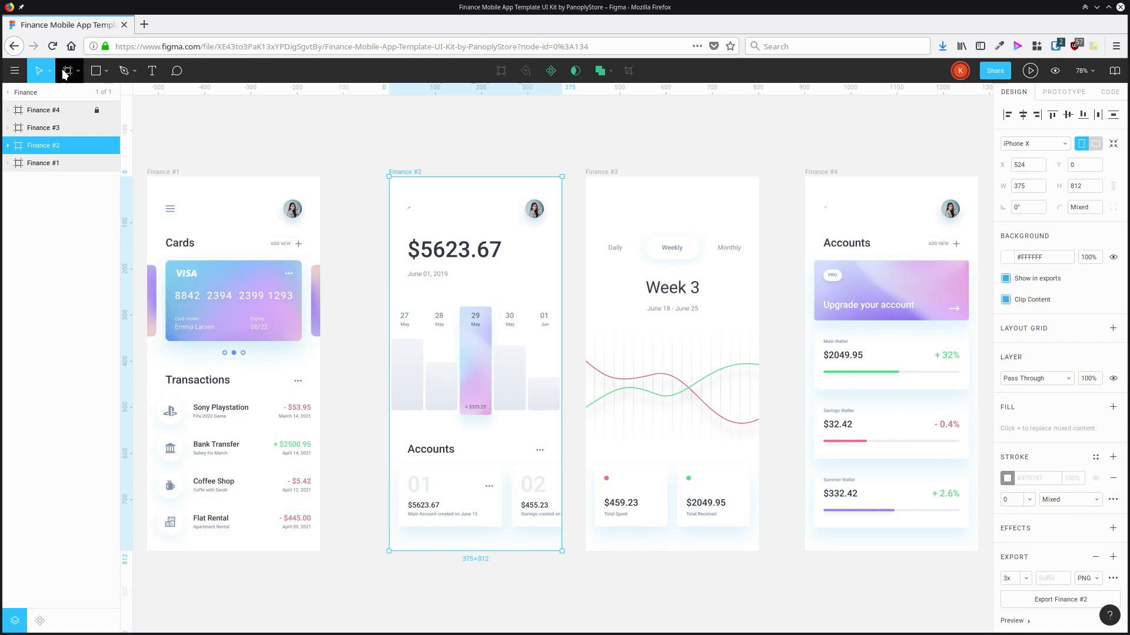
Step: Set the big nudge amount to 100 in Preferences, keeping small nudge at 10
{"action": "left_click", "coordinate": [15, 71]}
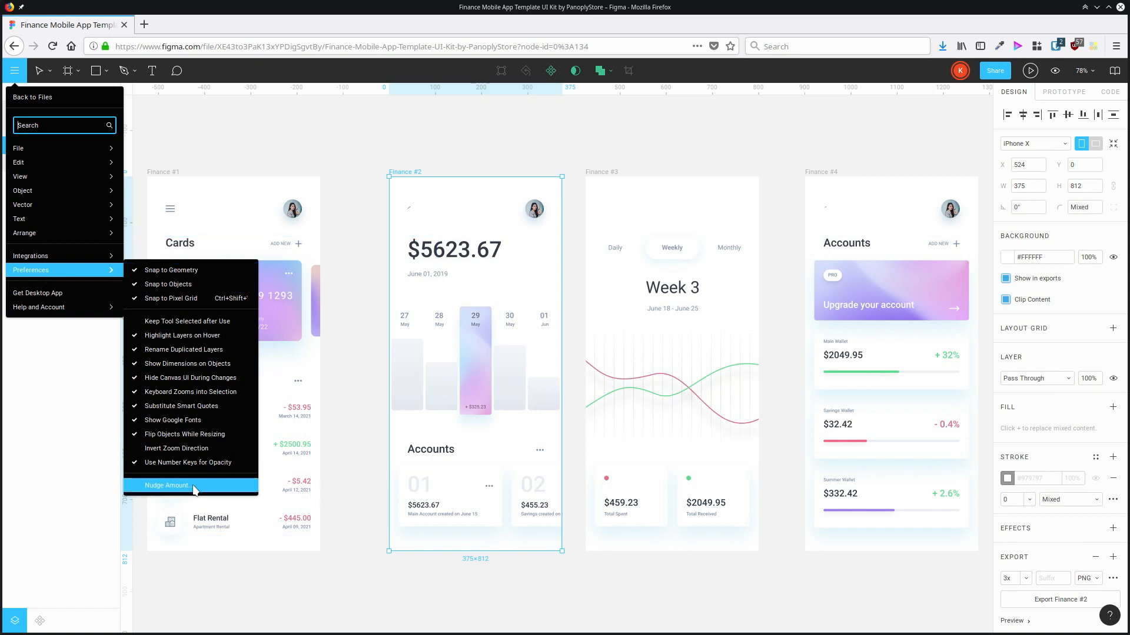
{"action": "left_click", "coordinate": [165, 486]}
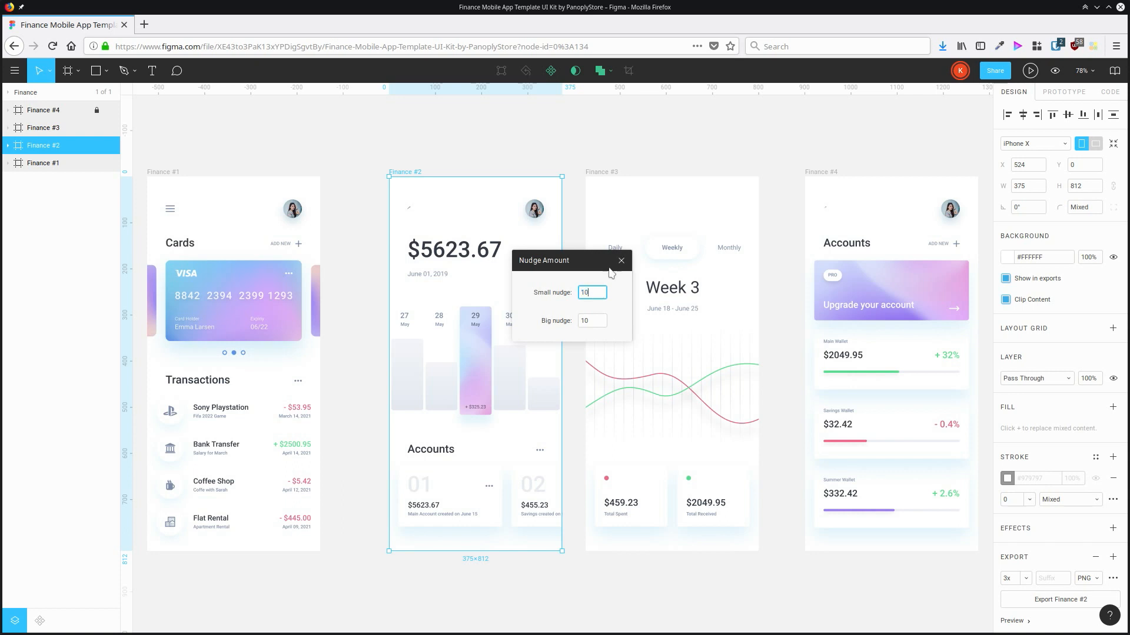
{"action": "left_click", "coordinate": [592, 320]}
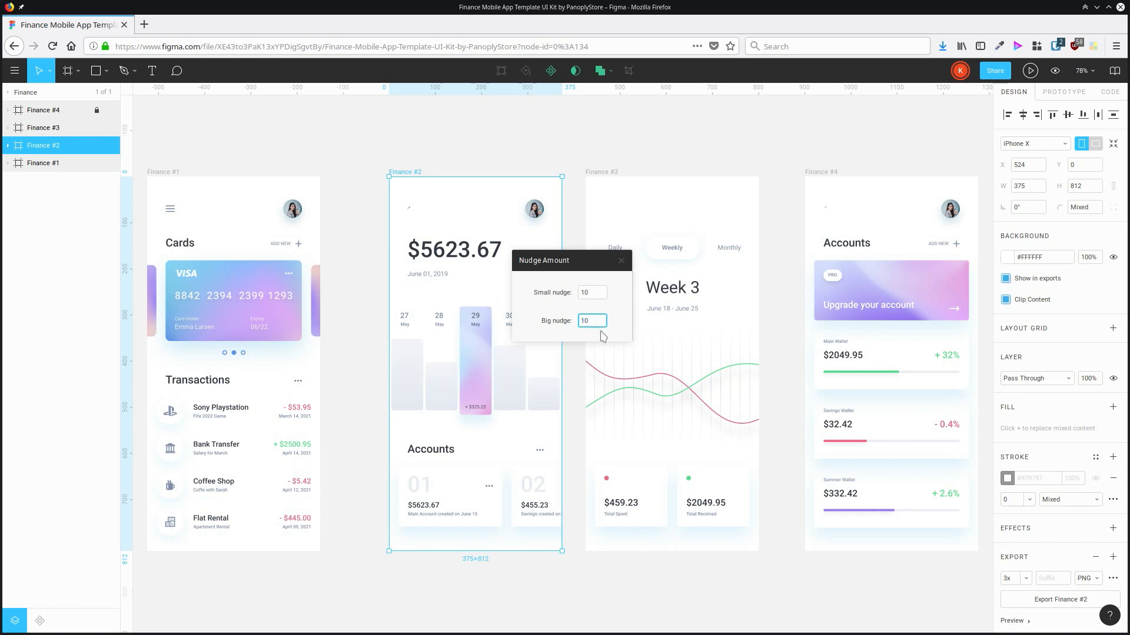
{"action": "type", "text": "100"}
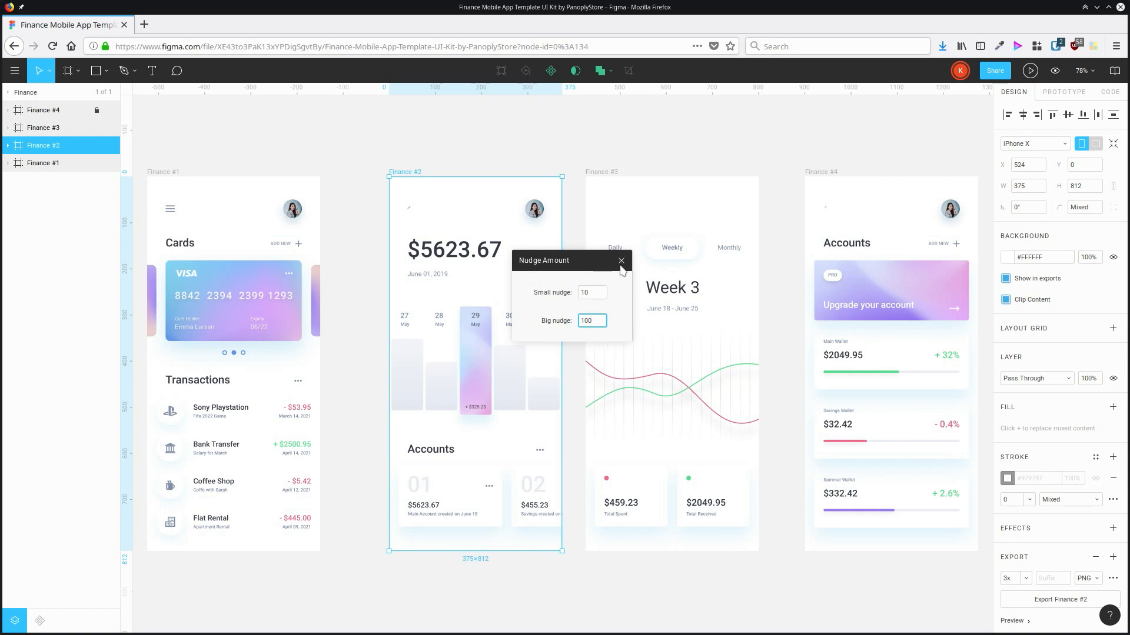
{"action": "left_click", "coordinate": [621, 260]}
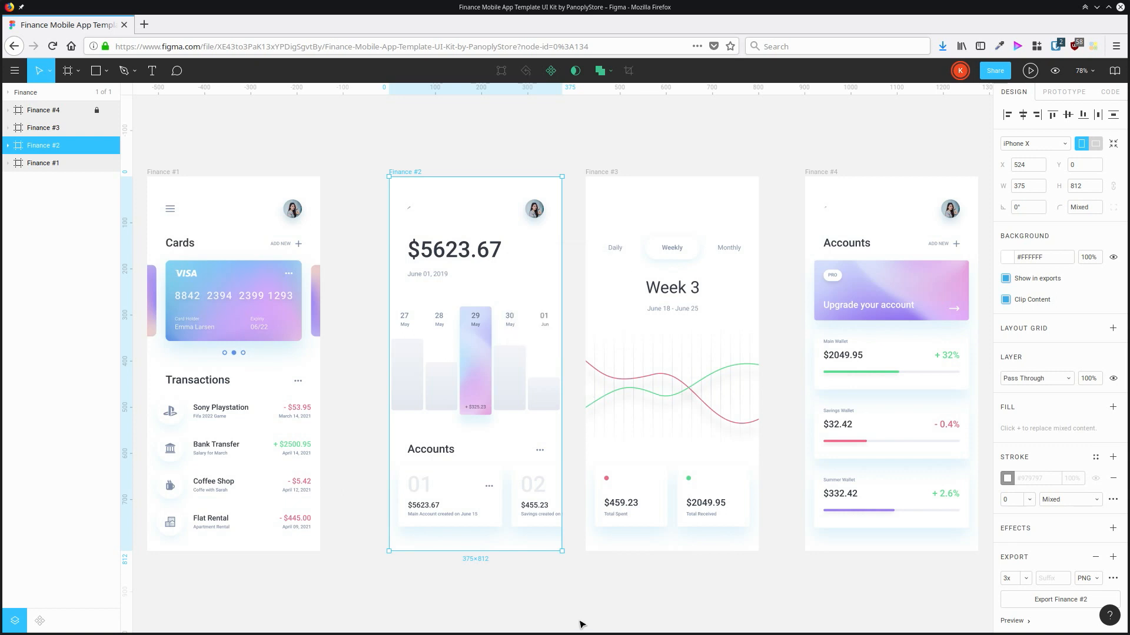